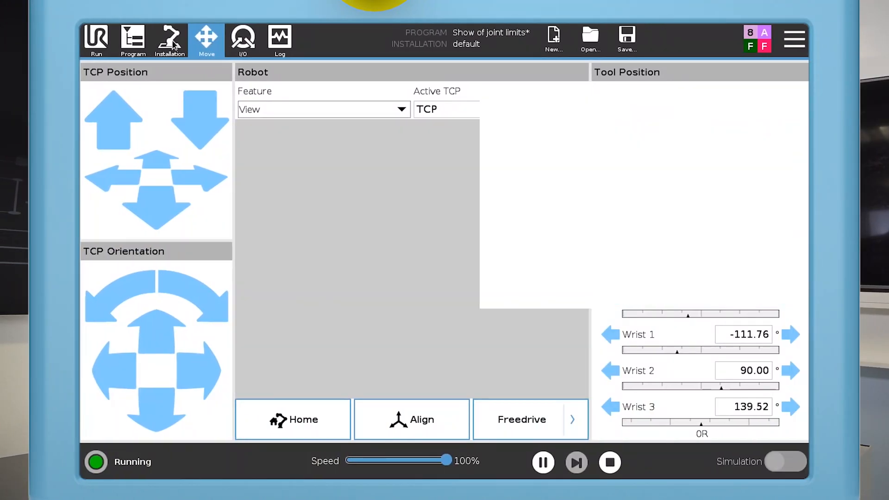
- Navigate to Installation > Safety > Joint Limits to show position ranges and maximum speeds
click(169, 40)
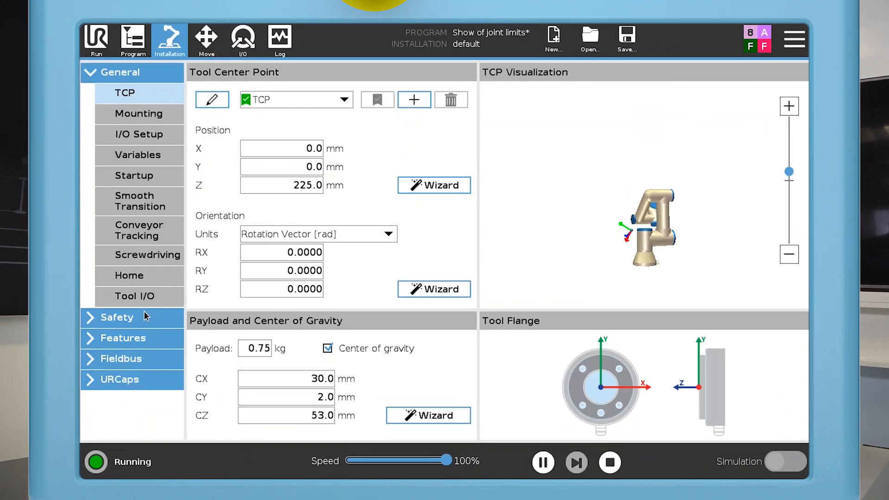
click(117, 317)
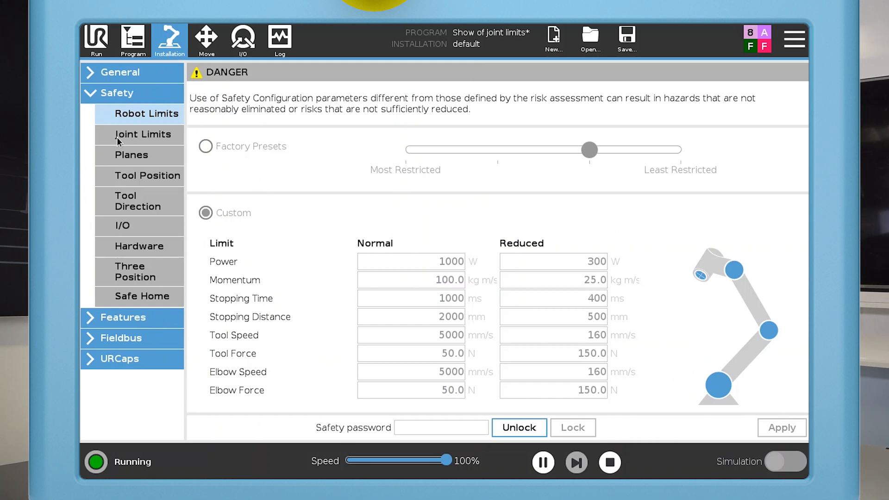
click(143, 134)
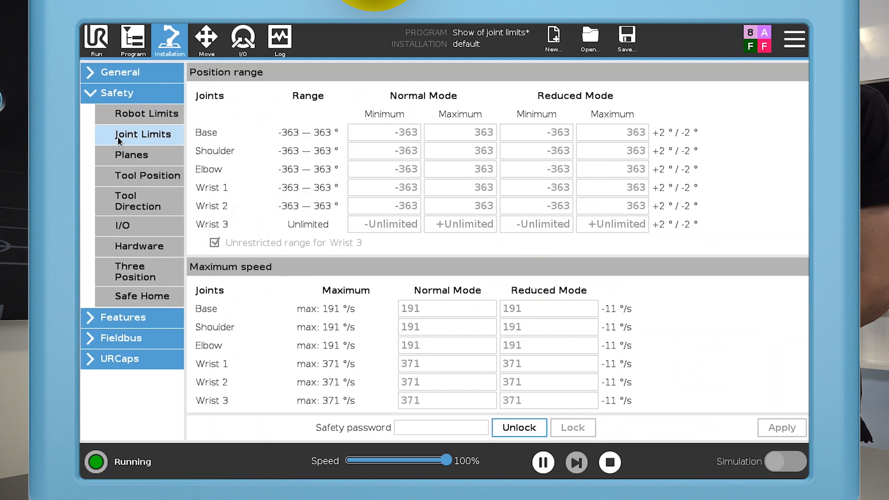
- Check current joint positions on the Move tab, then return to unlock Joint Limits
click(206, 39)
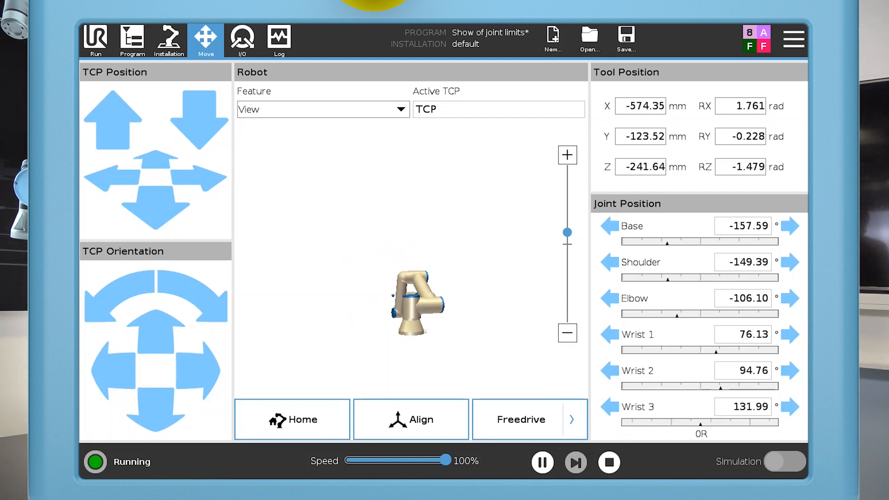
click(169, 39)
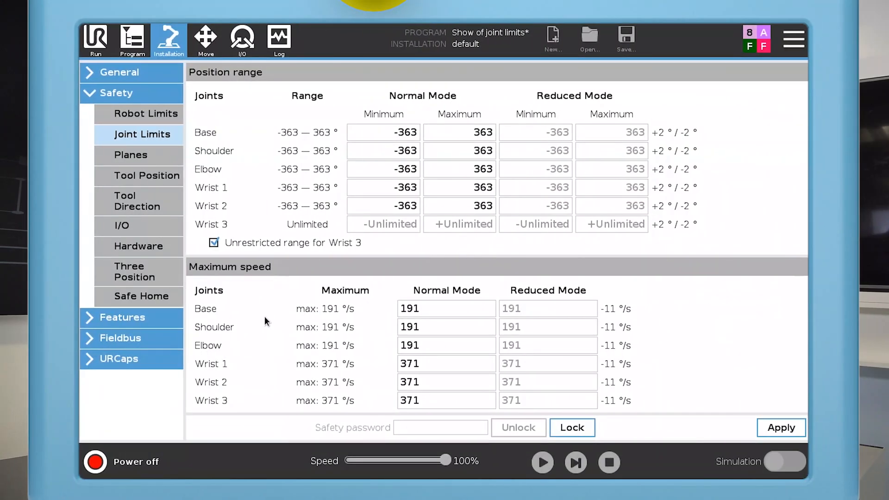
mouse_move(289, 294)
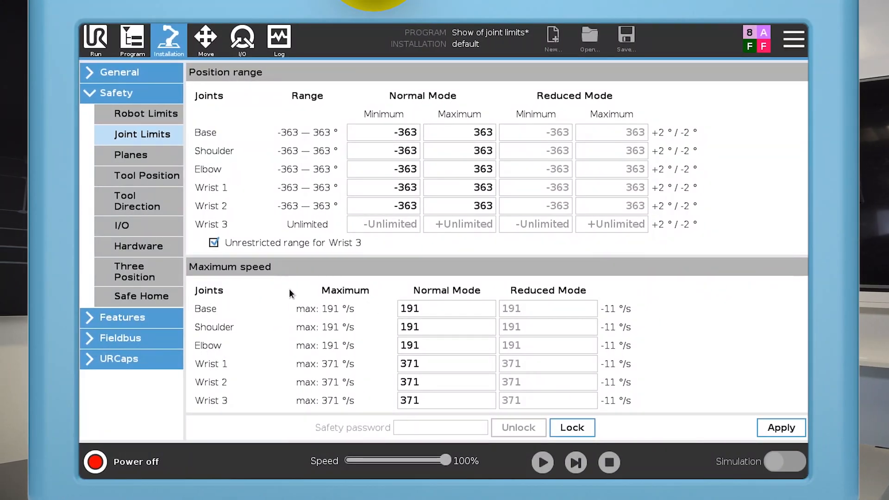
- Restrict the Base joint's Normal Mode position range to -180° minimum and 0° maximum
click(384, 133)
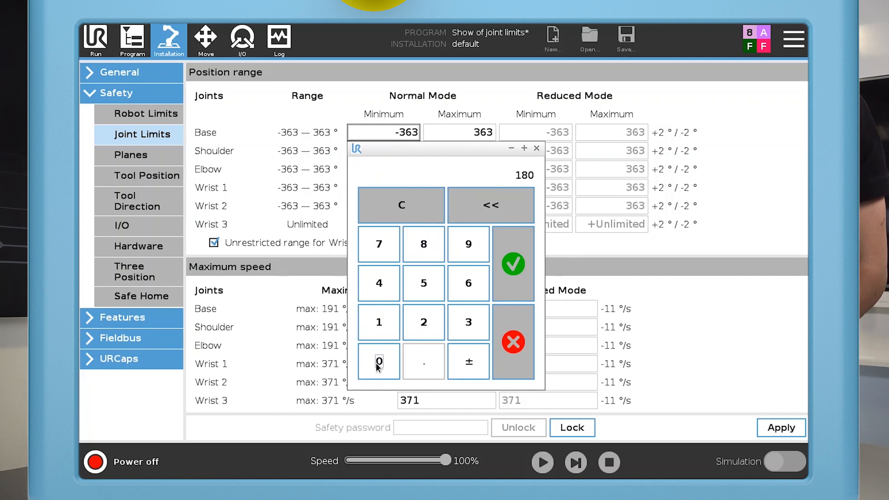
click(511, 264)
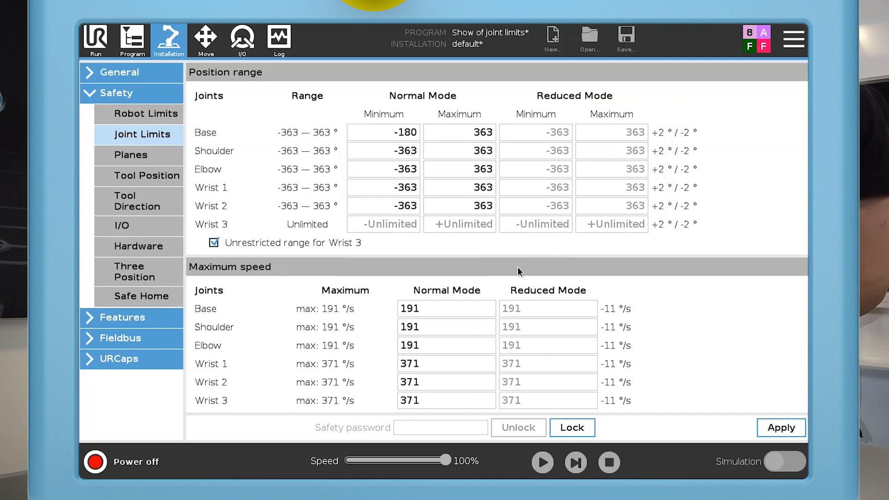
click(458, 132)
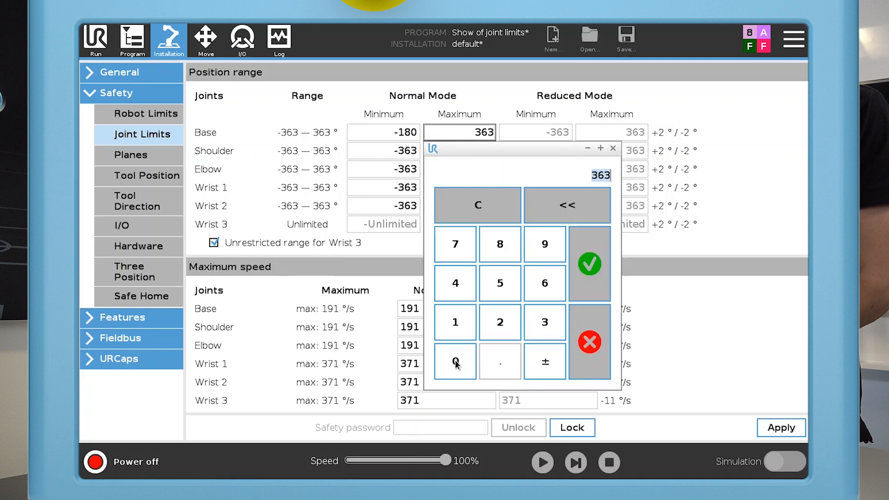
click(589, 265)
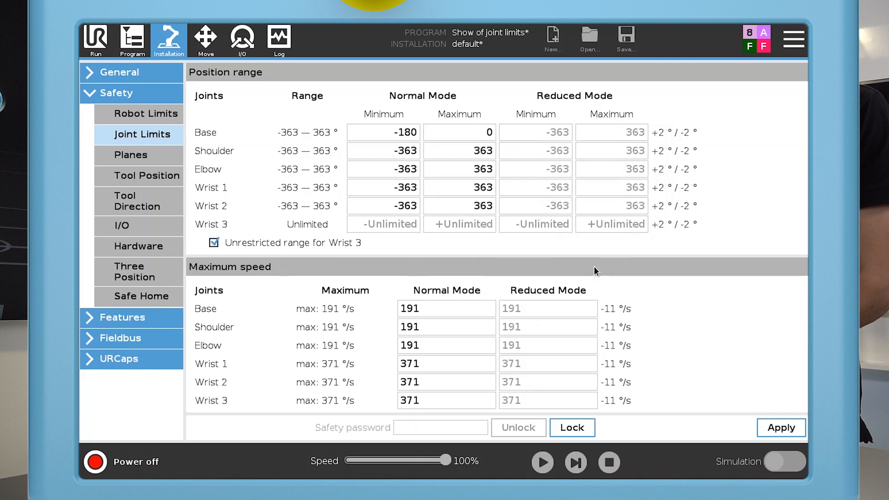
click(780, 427)
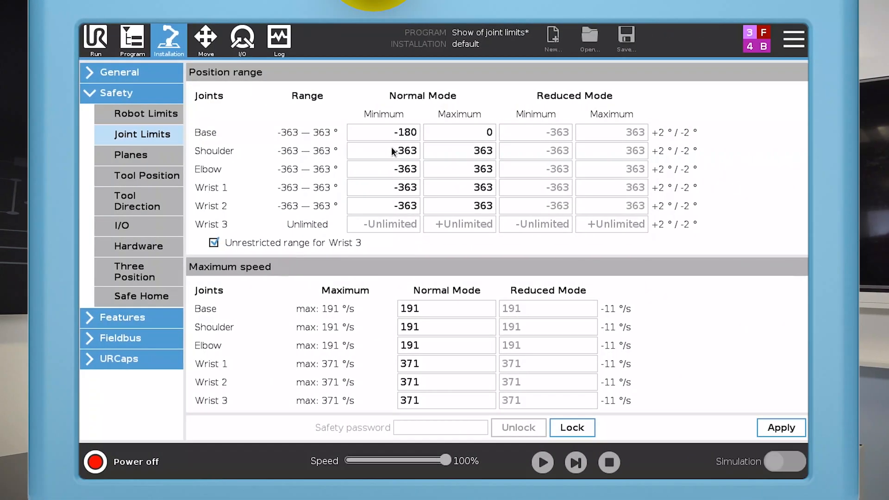
- Set Shoulder range to -180°–0° and Elbow range to -160°–0° in Normal Mode
click(384, 150)
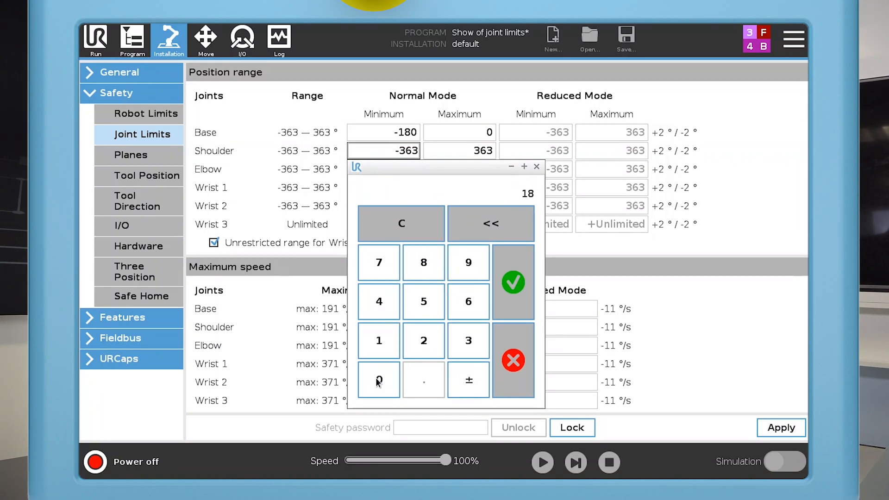
click(513, 282)
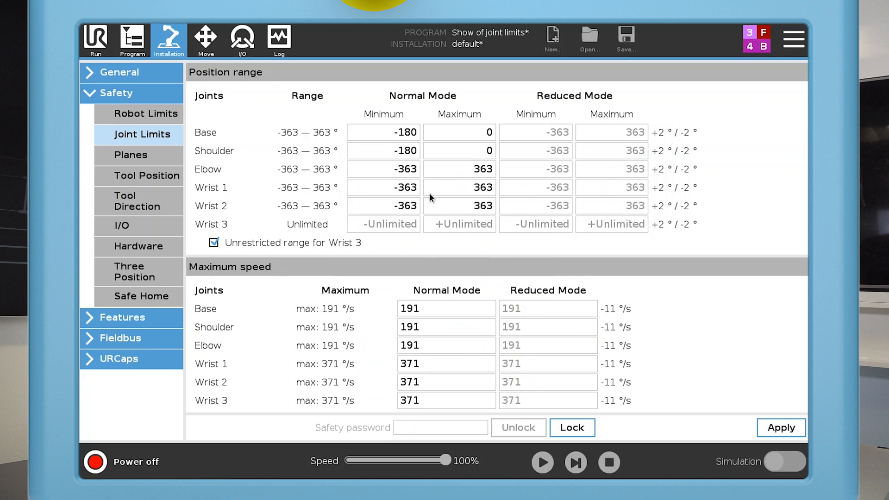
click(384, 169)
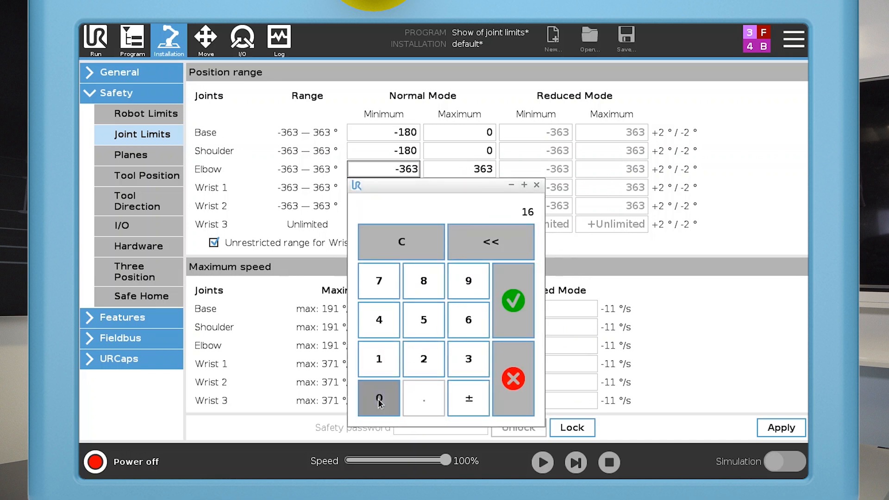
click(513, 300)
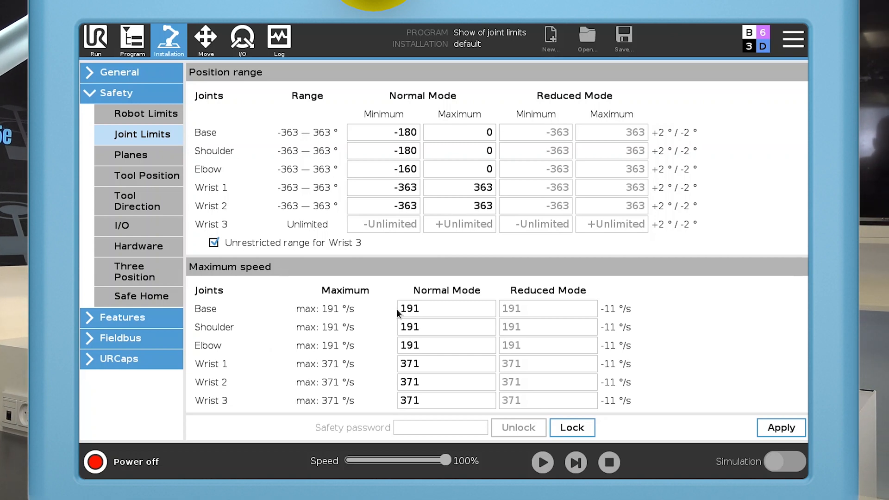
click(446, 308)
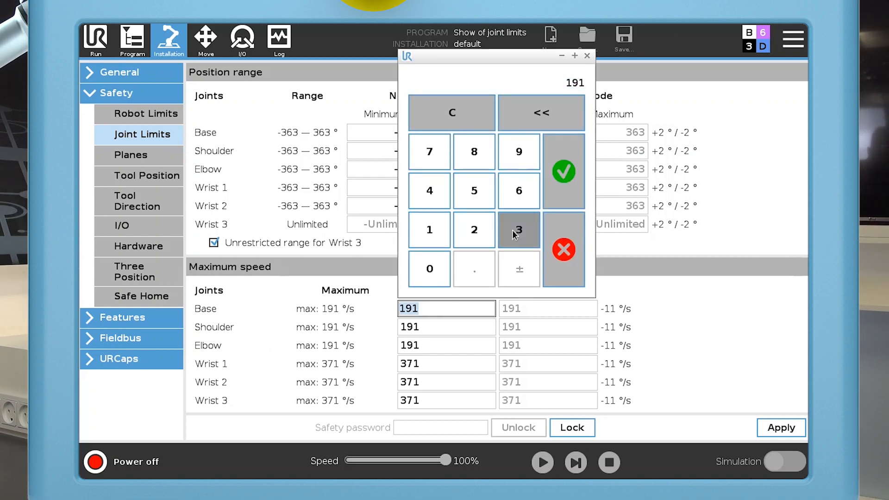